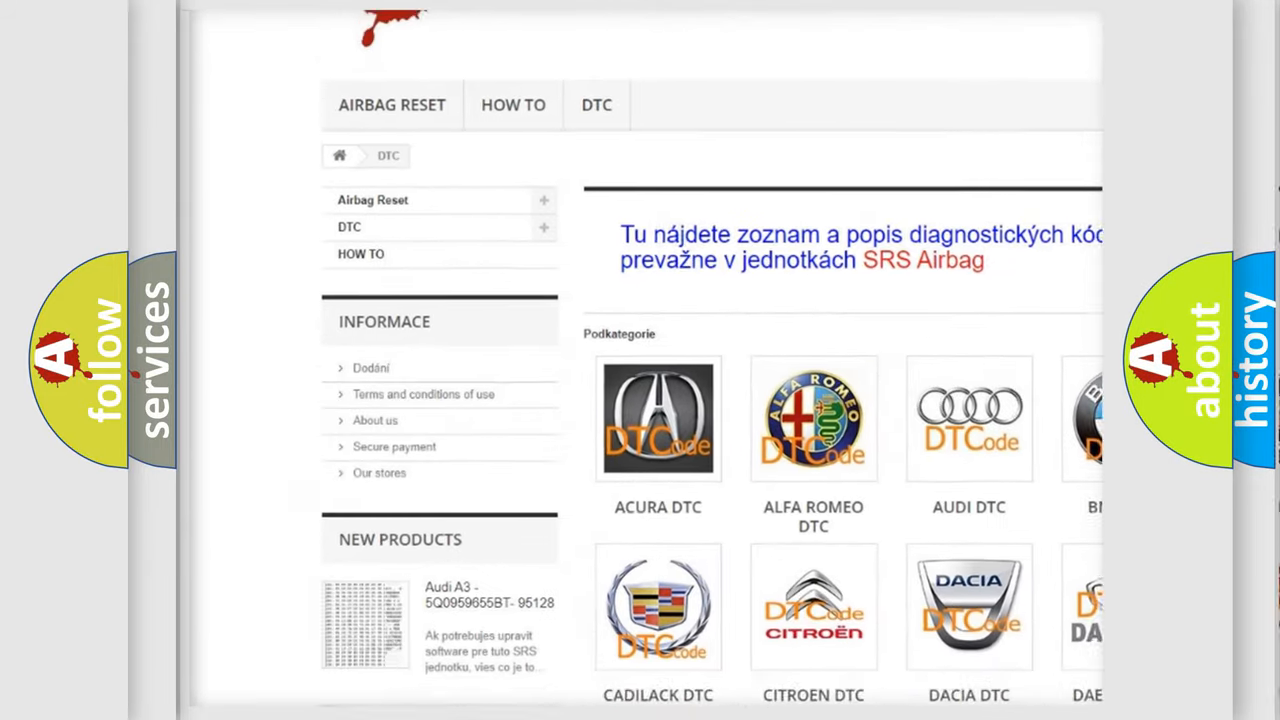
scroll(down, 3)
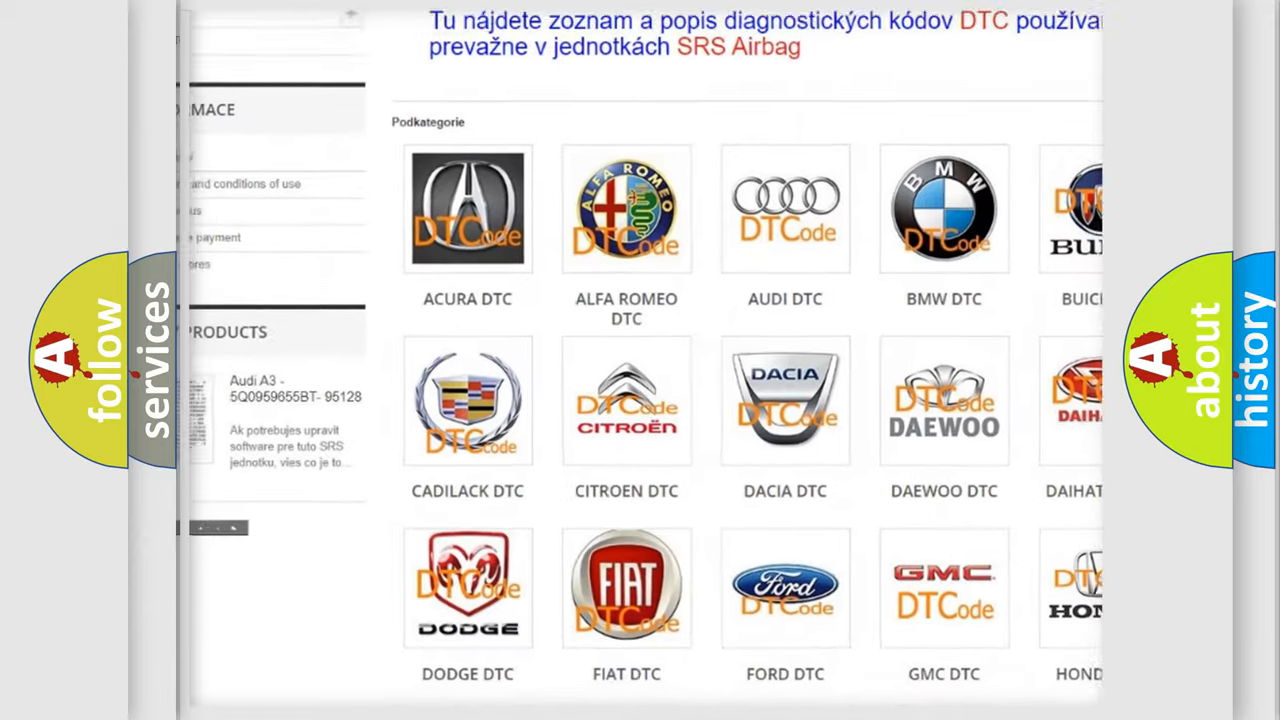